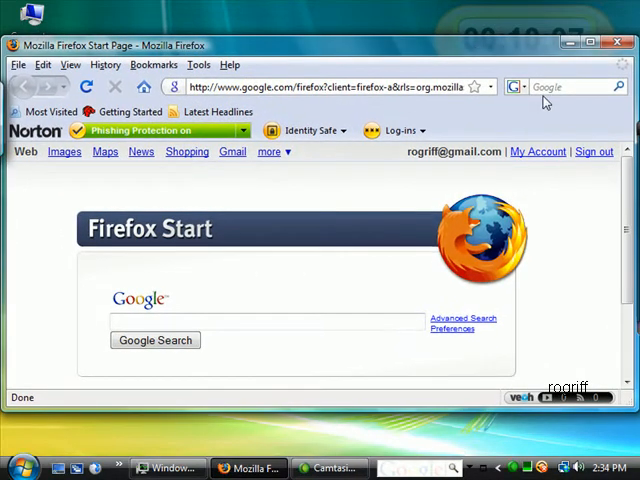
{"action": "mouse_move", "coordinate": [543, 89]}
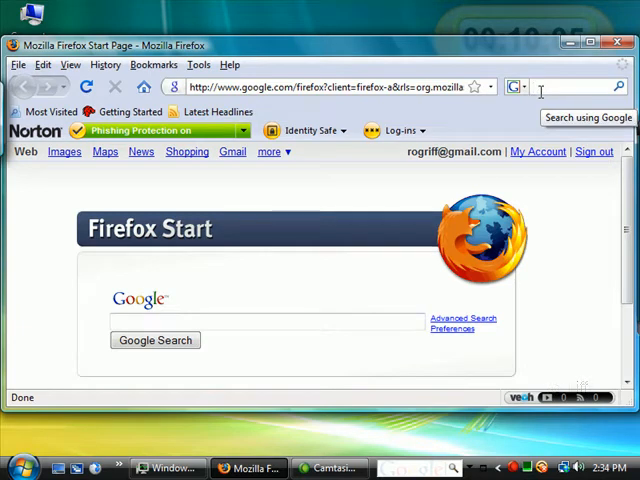
Search 'download solaris' in Firefox and start downloading the OpenSolaris 2008.05 ISO image.
{"action": "type", "text": "dw"}
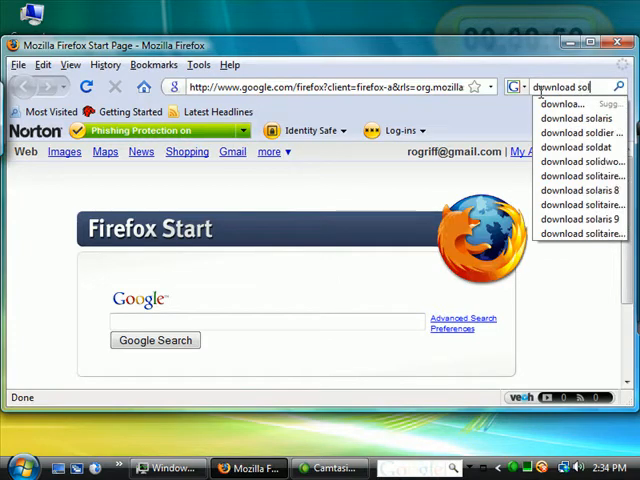
{"action": "left_click", "coordinate": [578, 119]}
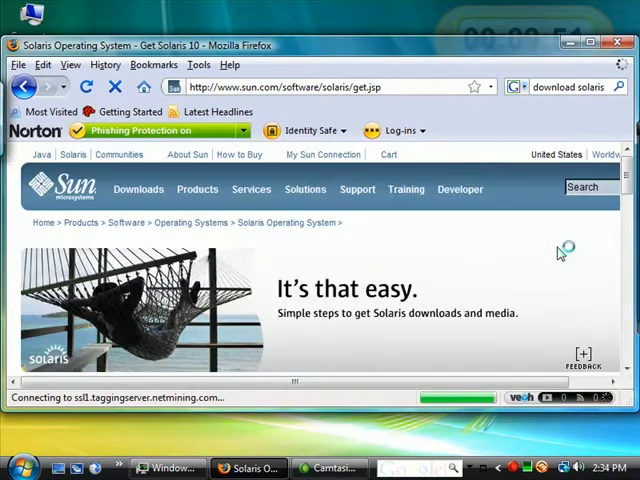
{"action": "scroll", "scroll_direction": "down", "scroll_amount": 3}
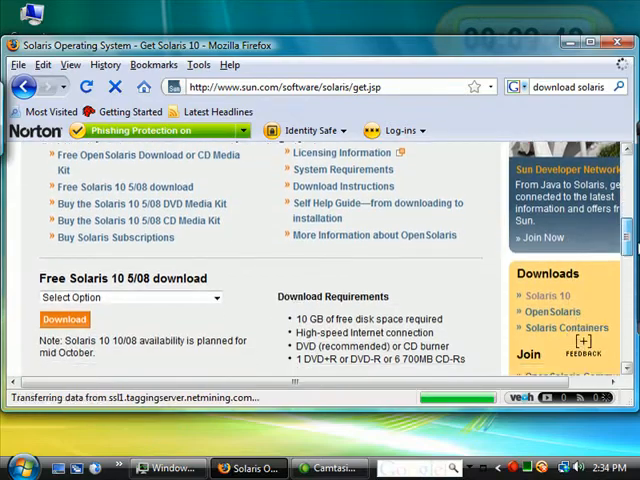
{"action": "scroll", "scroll_direction": "down", "scroll_amount": 3}
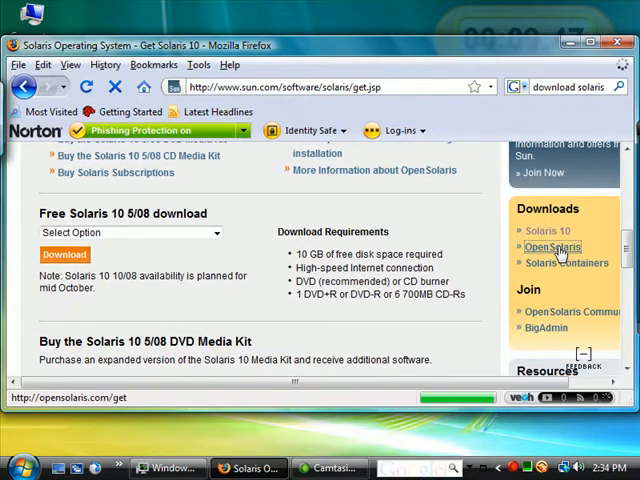
{"action": "left_click", "coordinate": [551, 247]}
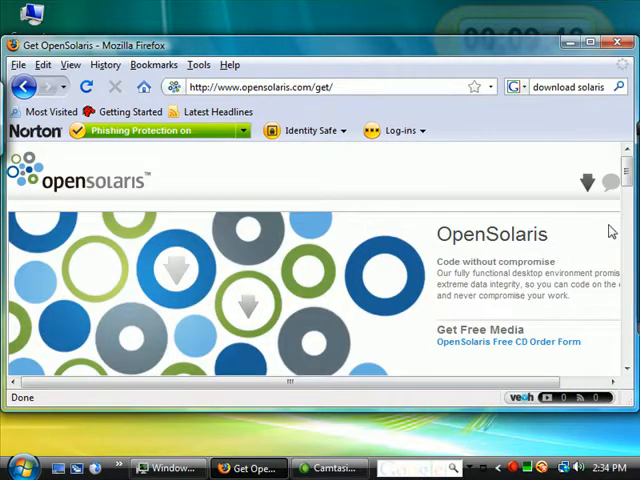
{"action": "scroll", "scroll_direction": "down", "scroll_amount": 3}
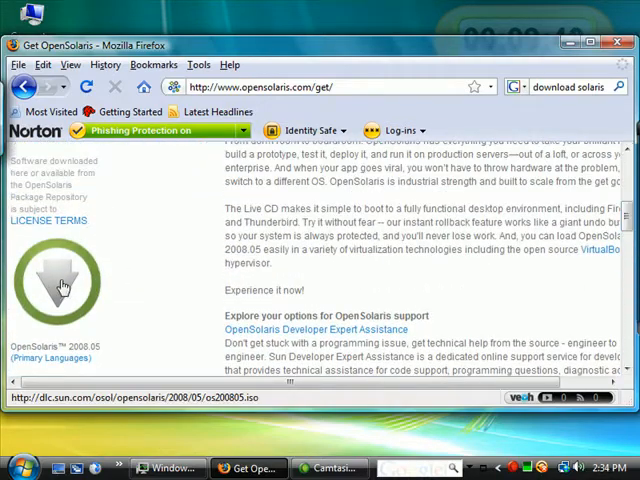
{"action": "left_click", "coordinate": [62, 285]}
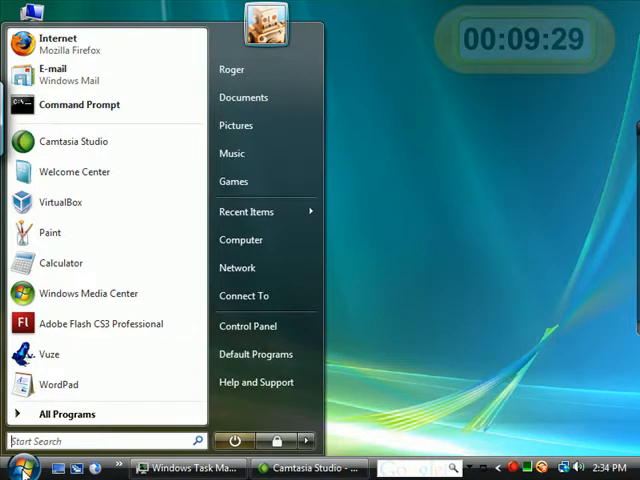
{"action": "mouse_move", "coordinate": [61, 201]}
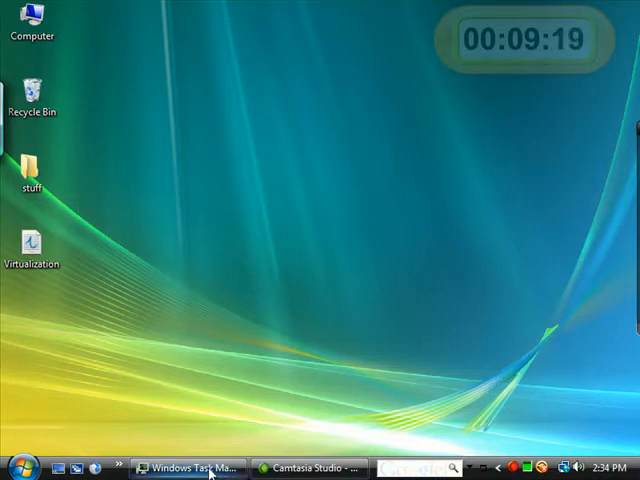
View CPU and memory usage in Task Manager, then minimize it to reveal VirtualBox.
{"action": "left_click", "coordinate": [196, 465]}
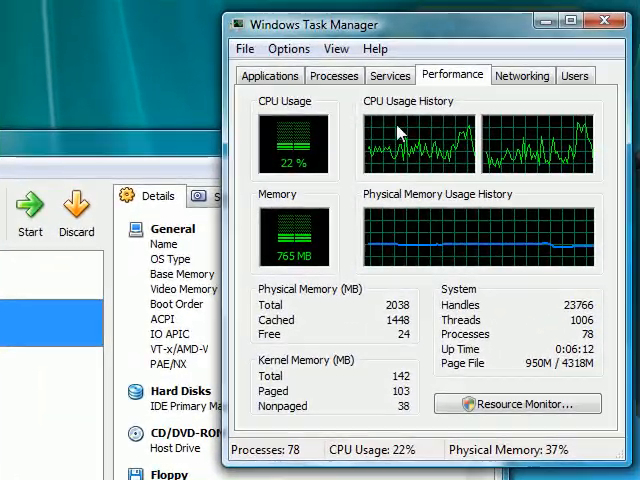
{"action": "mouse_move", "coordinate": [515, 127]}
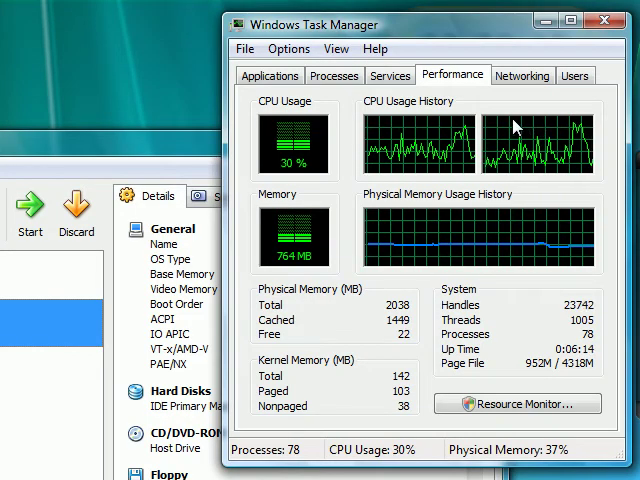
{"action": "left_click", "coordinate": [611, 20]}
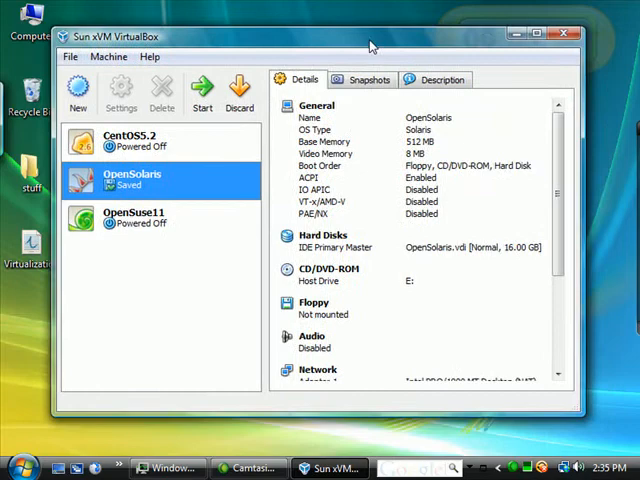
{"action": "mouse_move", "coordinate": [71, 55]}
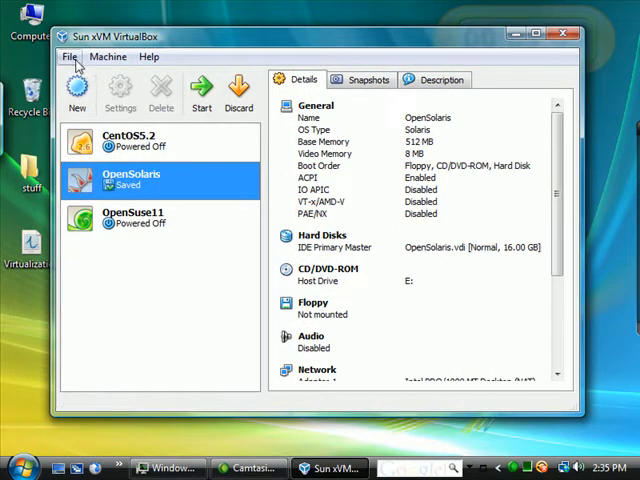
Browse the File menu and select the saved OpenSolaris virtual machine.
{"action": "left_click", "coordinate": [70, 54]}
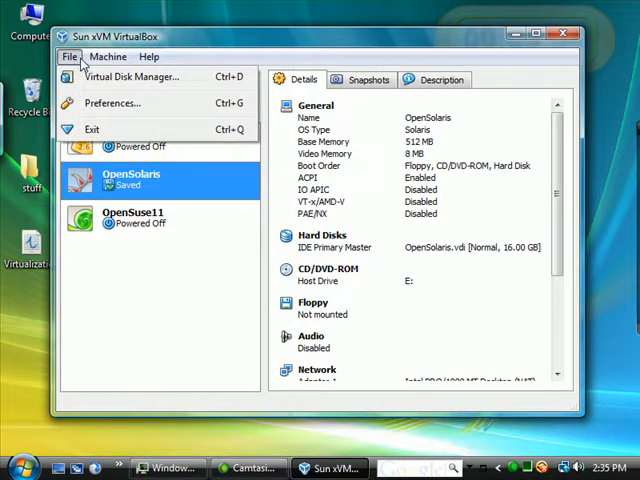
{"action": "left_click", "coordinate": [70, 55]}
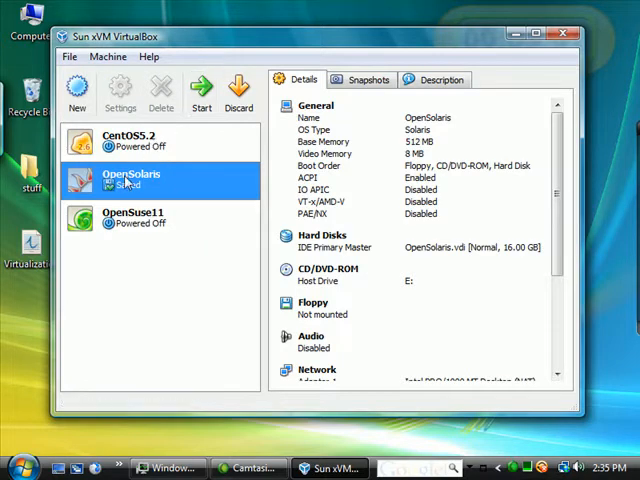
{"action": "mouse_move", "coordinate": [128, 185]}
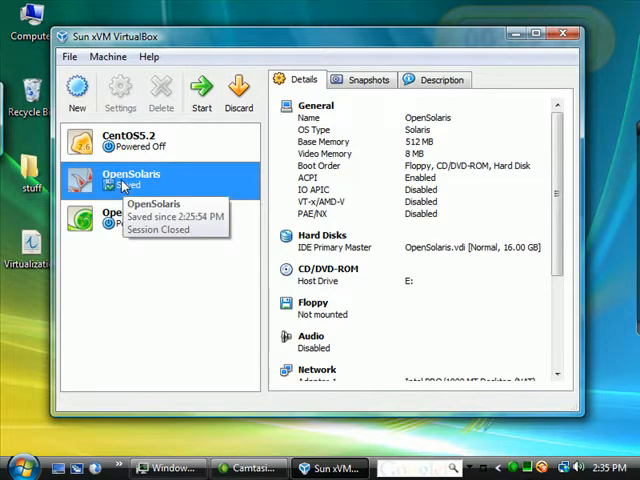
{"action": "mouse_move", "coordinate": [166, 181]}
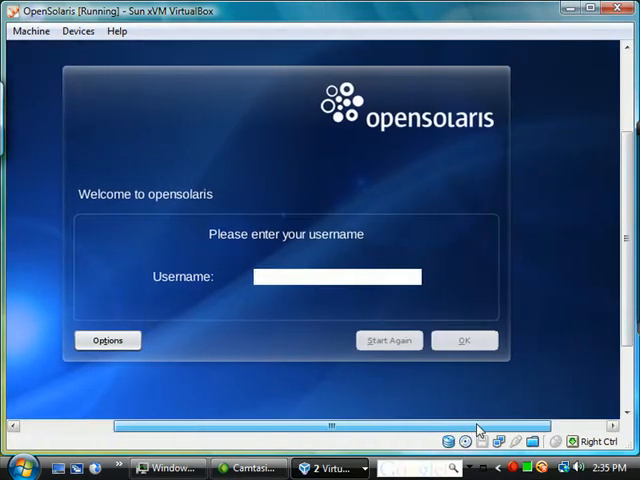
Enter username root and its password at the OpenSolaris login screen.
{"action": "left_click", "coordinate": [337, 277]}
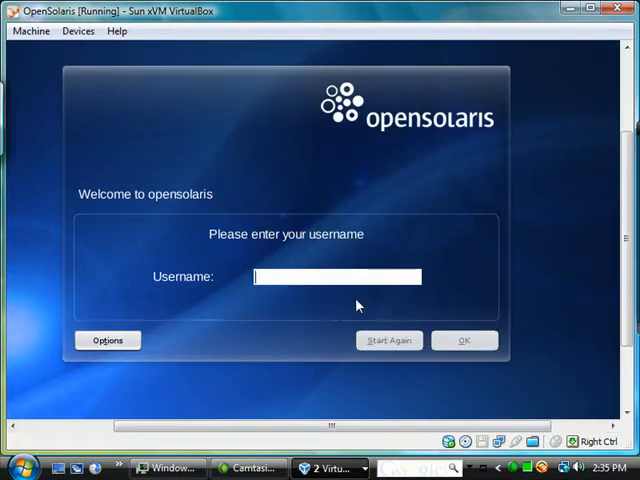
{"action": "mouse_move", "coordinate": [305, 281]}
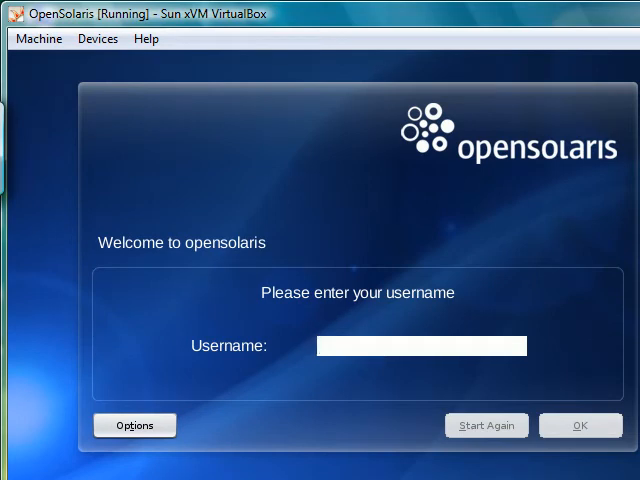
{"action": "left_click", "coordinate": [420, 346]}
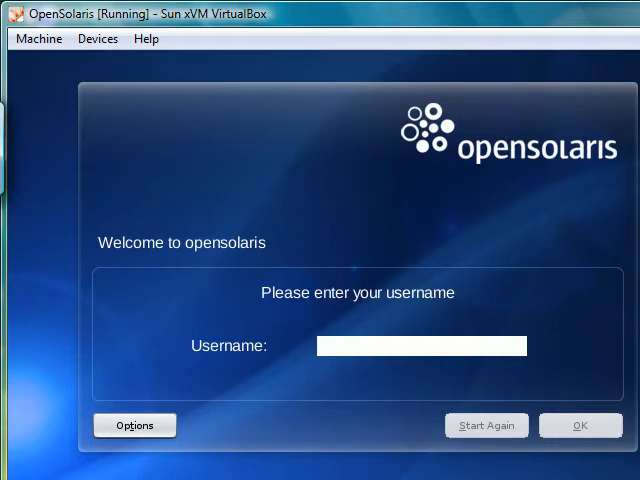
{"action": "left_click", "coordinate": [425, 345]}
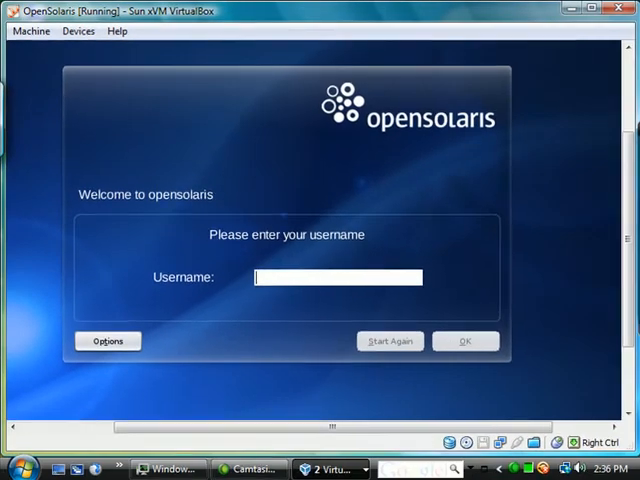
{"action": "type", "text": "roo"}
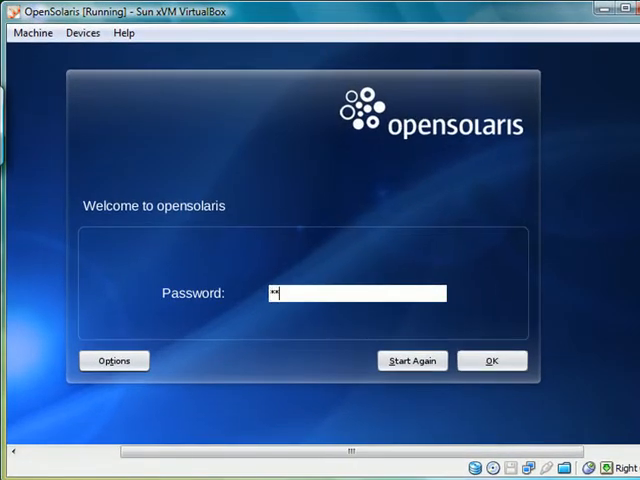
{"action": "left_click", "coordinate": [498, 360]}
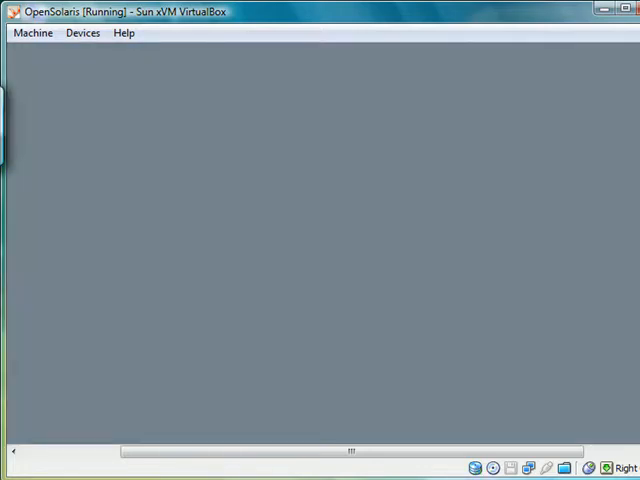
{"action": "mouse_move", "coordinate": [217, 243]}
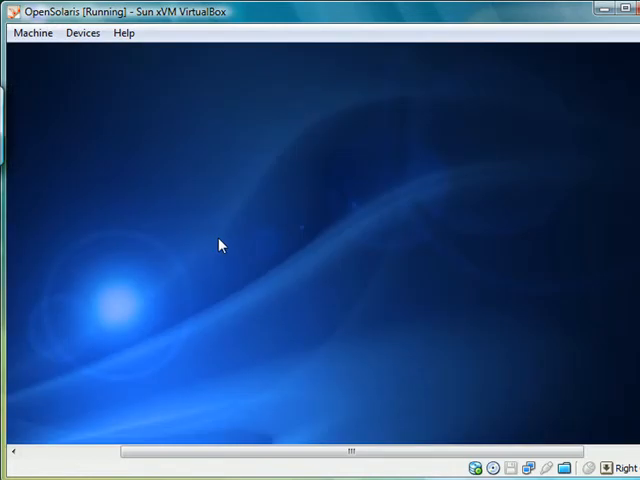
{"action": "mouse_move", "coordinate": [235, 250]}
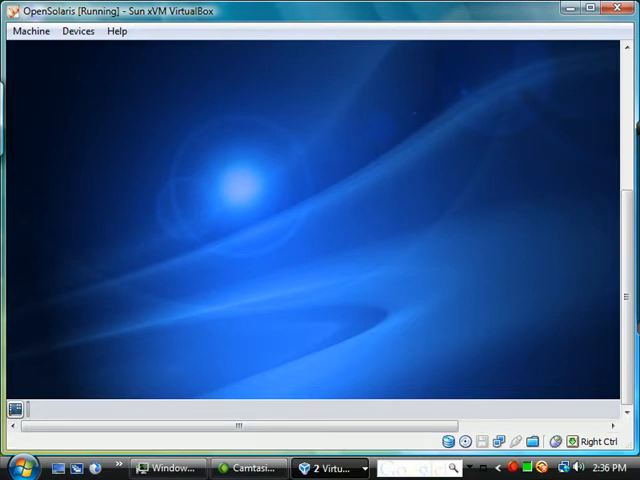
{"action": "mouse_move", "coordinate": [476, 270]}
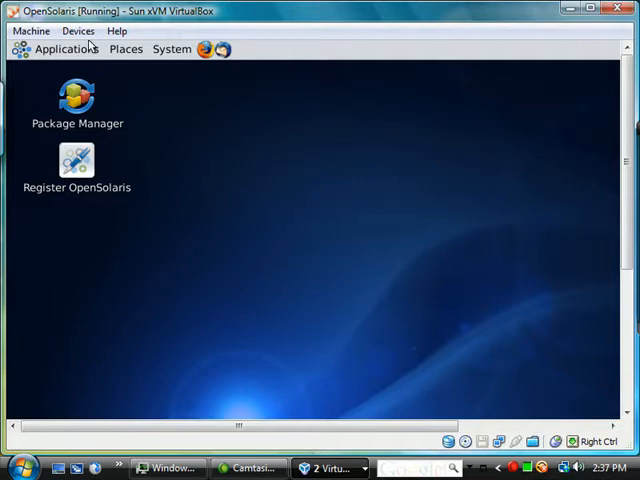
Launch Terminal from Applications > System Tools.
{"action": "left_click", "coordinate": [66, 48]}
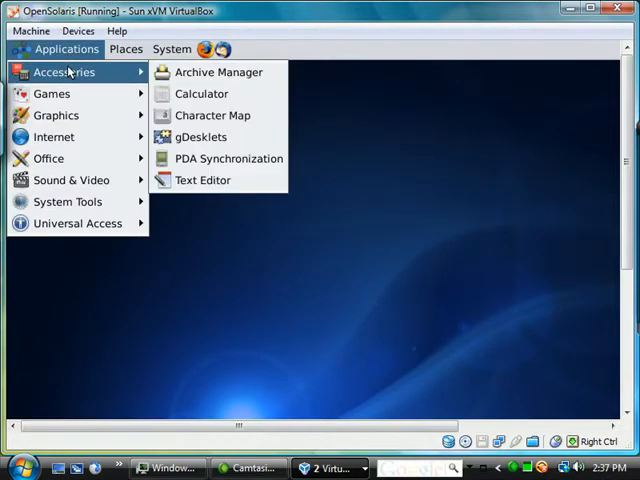
{"action": "mouse_move", "coordinate": [51, 93]}
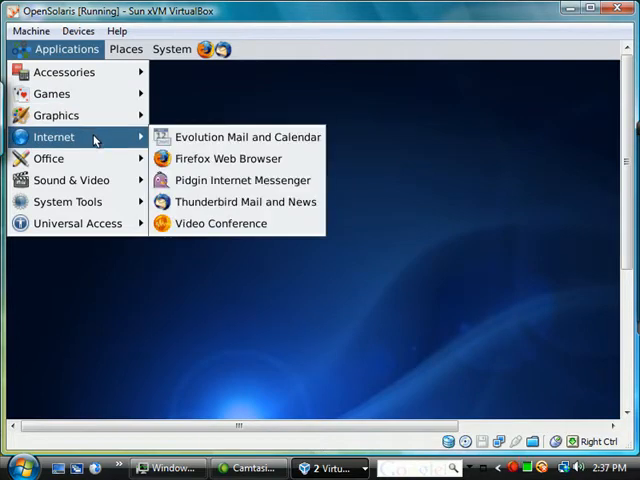
{"action": "mouse_move", "coordinate": [48, 158]}
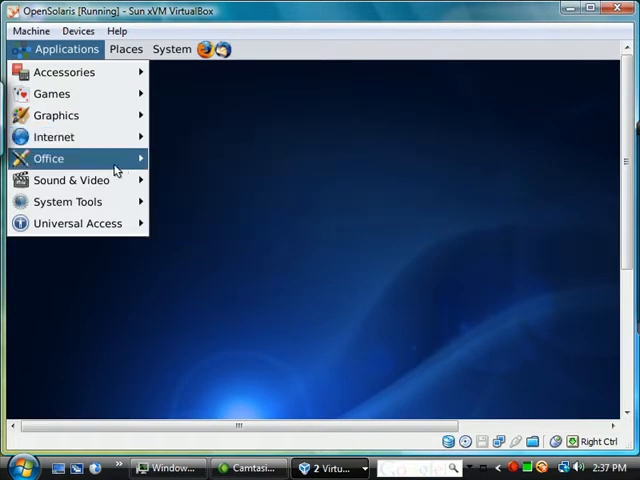
{"action": "mouse_move", "coordinate": [110, 164]}
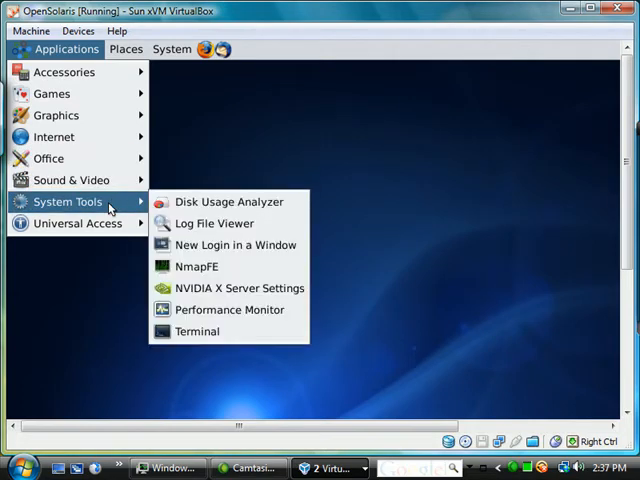
{"action": "mouse_move", "coordinate": [197, 266]}
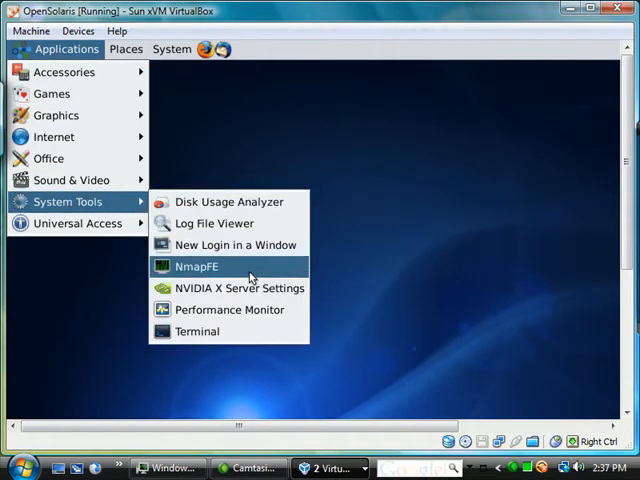
{"action": "left_click", "coordinate": [199, 266]}
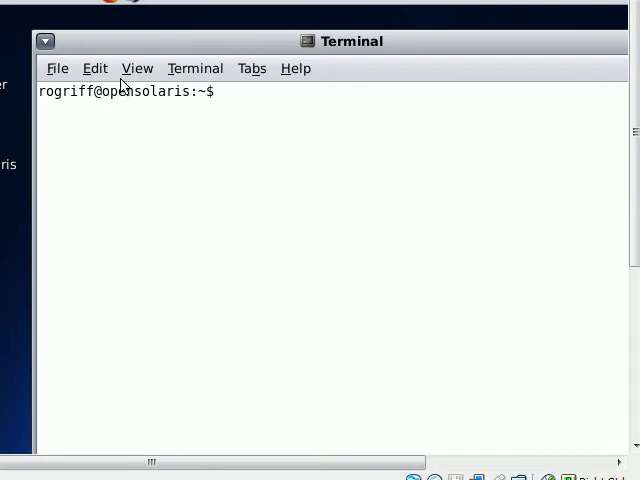
Enlarge the Terminal text with View > Zoom In.
{"action": "left_click", "coordinate": [195, 68]}
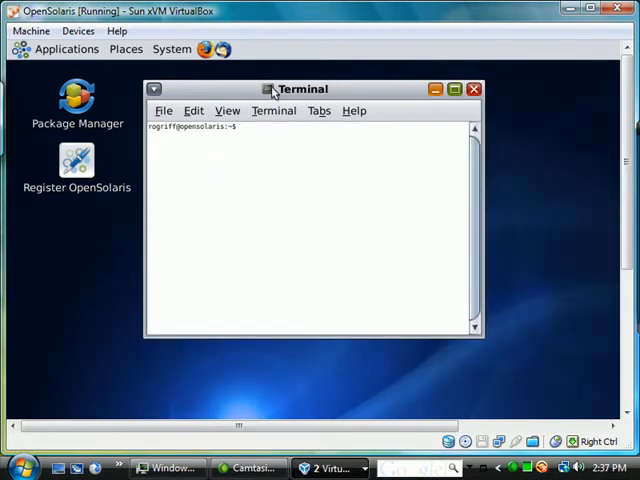
{"action": "left_click", "coordinate": [227, 110]}
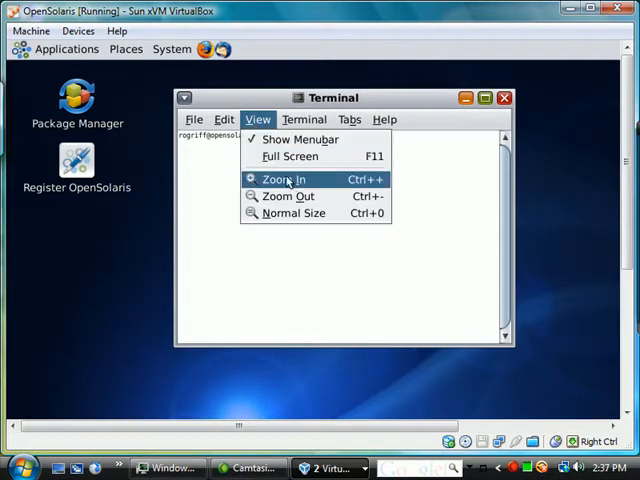
{"action": "left_click", "coordinate": [287, 179]}
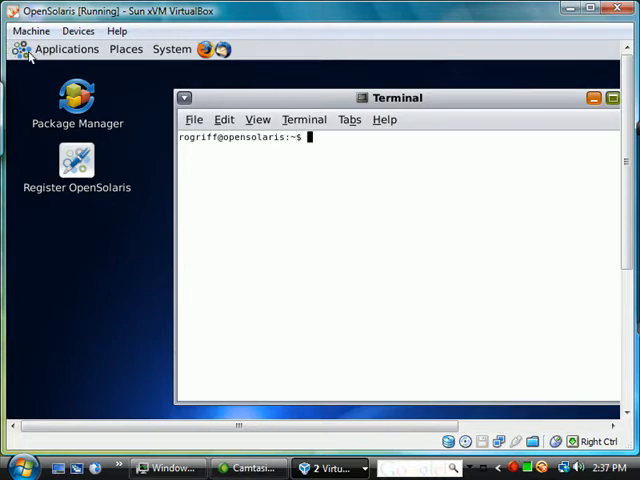
Add the System Tools Terminal launcher to the desktop.
{"action": "left_click", "coordinate": [64, 48]}
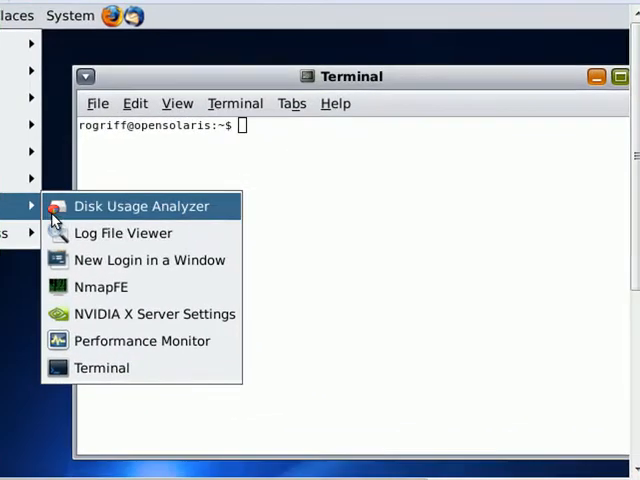
{"action": "right_click", "coordinate": [101, 367]}
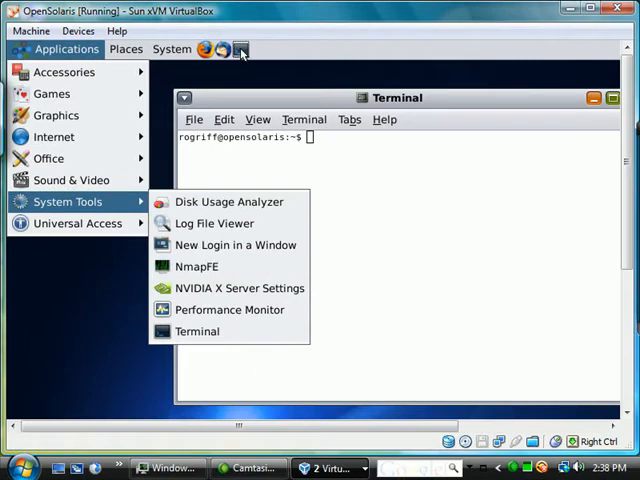
{"action": "mouse_move", "coordinate": [229, 309]}
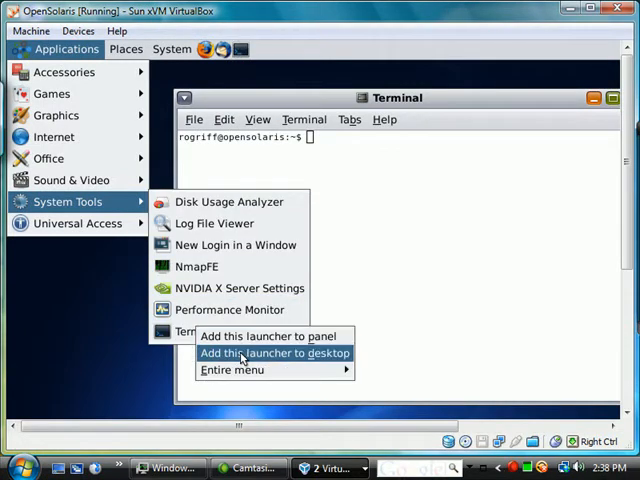
{"action": "left_click", "coordinate": [274, 353]}
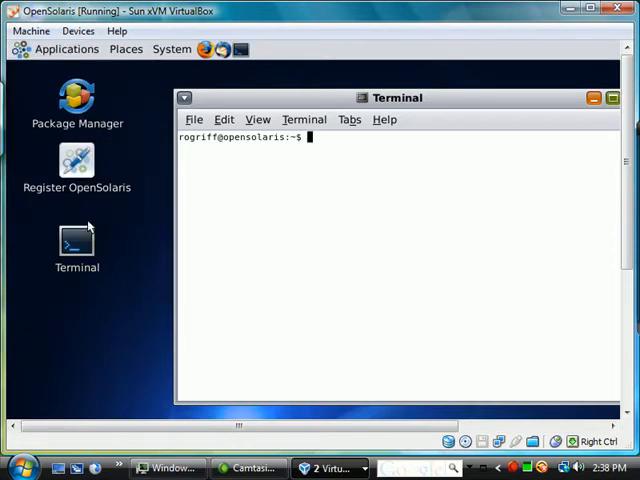
{"action": "mouse_move", "coordinate": [148, 168]}
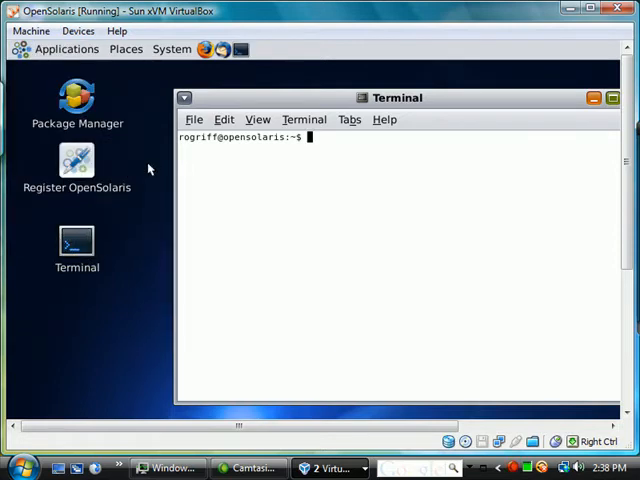
Move the Terminal window left, hide it, and bring it back.
{"action": "left_click_drag", "start_coordinate": [397, 97], "coordinate": [288, 85]}
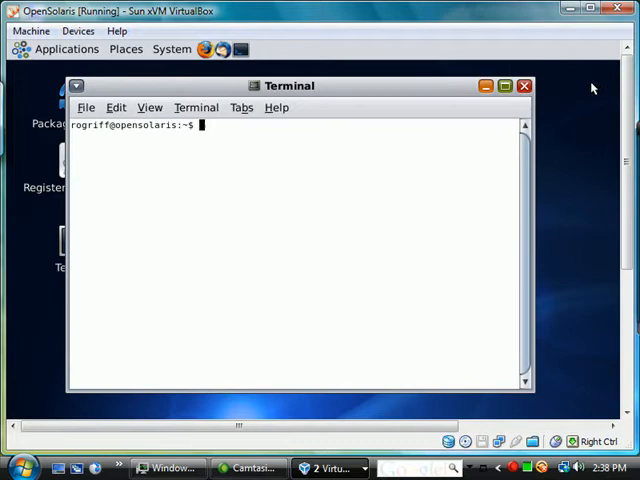
{"action": "left_click", "coordinate": [524, 86]}
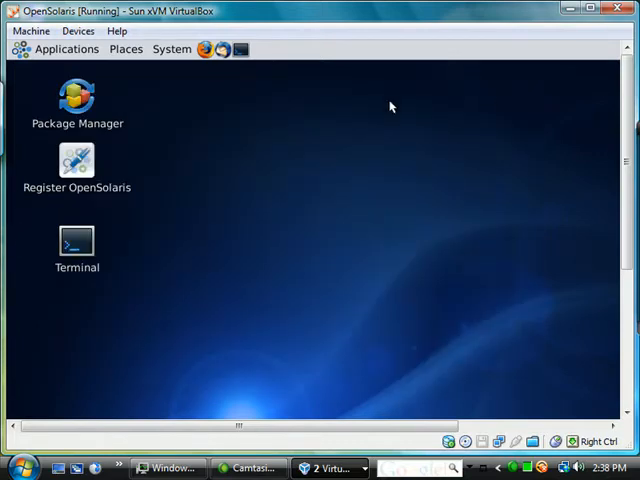
{"action": "left_click", "coordinate": [64, 49]}
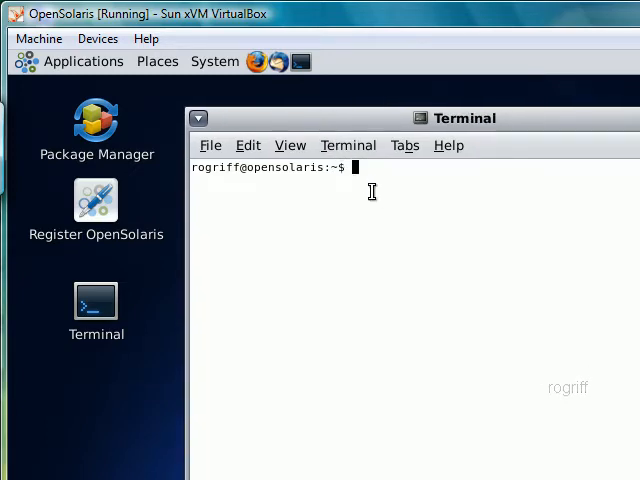
Run cal and date in the Terminal, then clear the screen.
{"action": "type", "text": "c"}
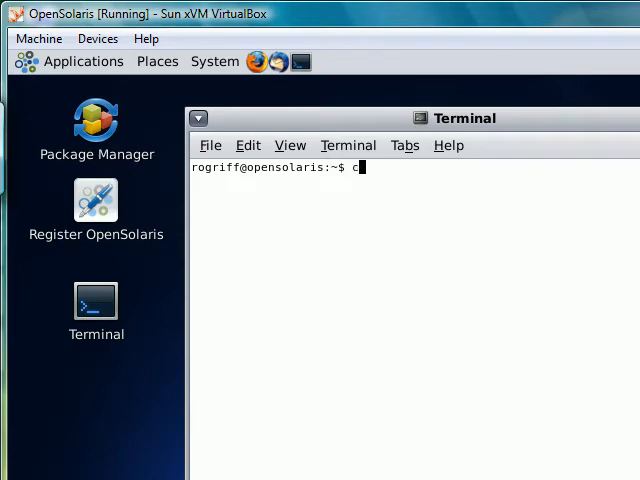
{"action": "type", "text": "al"}
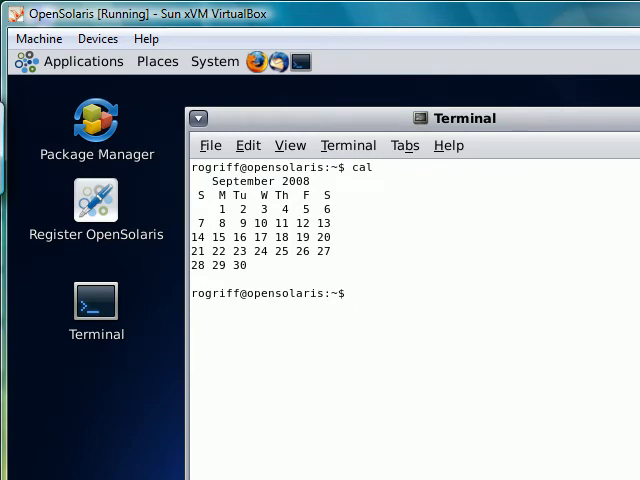
{"action": "type", "text": "date"}
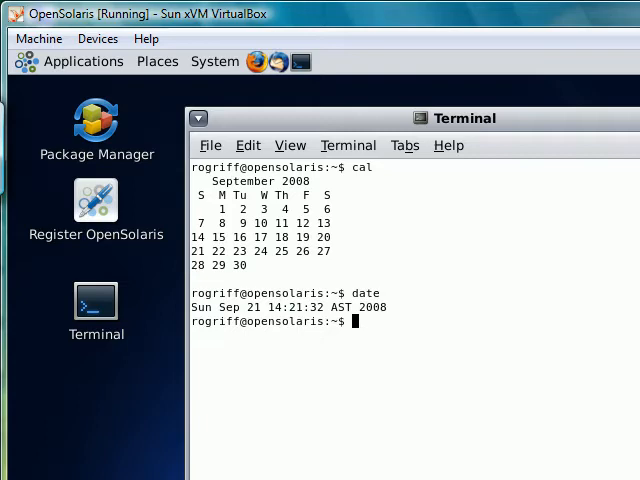
{"action": "type", "text": "cl"}
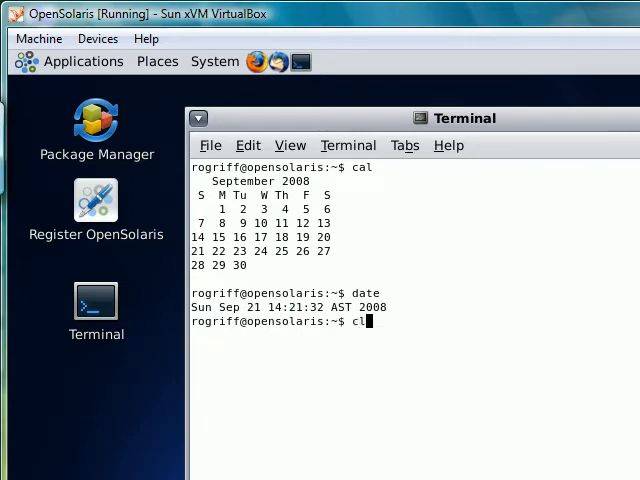
{"action": "type", "text": "ear"}
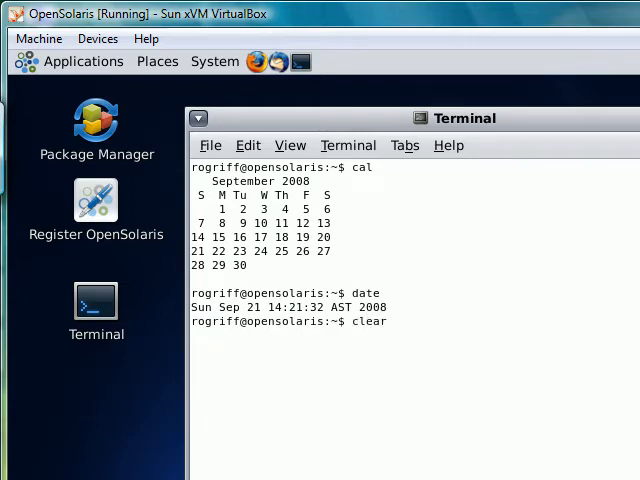
{"action": "key", "text": "Return"}
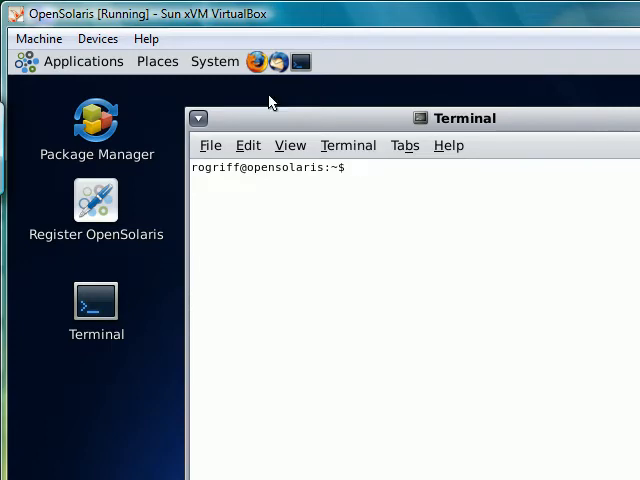
{"action": "mouse_move", "coordinate": [383, 183]}
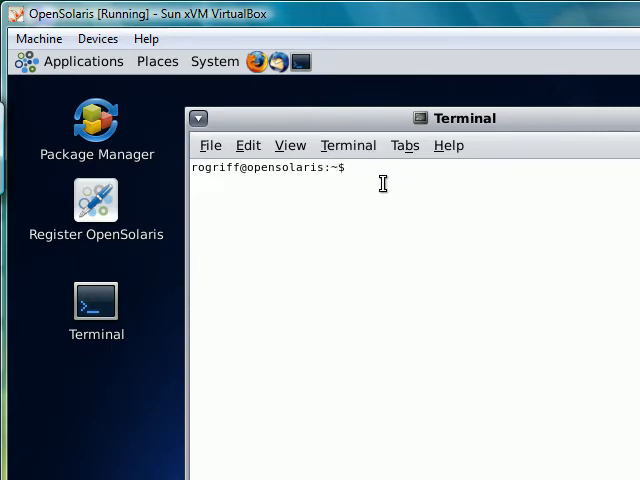
Cancel the mistyped 'call' and display a month calendar with cal.
{"action": "type", "text": "call"}
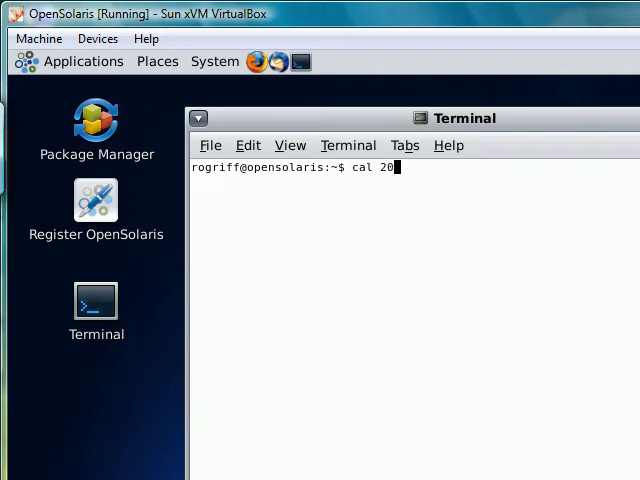
{"action": "key", "text": "Return"}
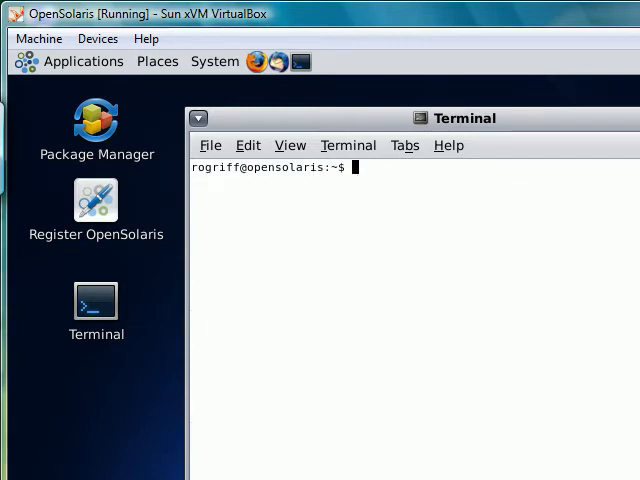
{"action": "type", "text": "cal"}
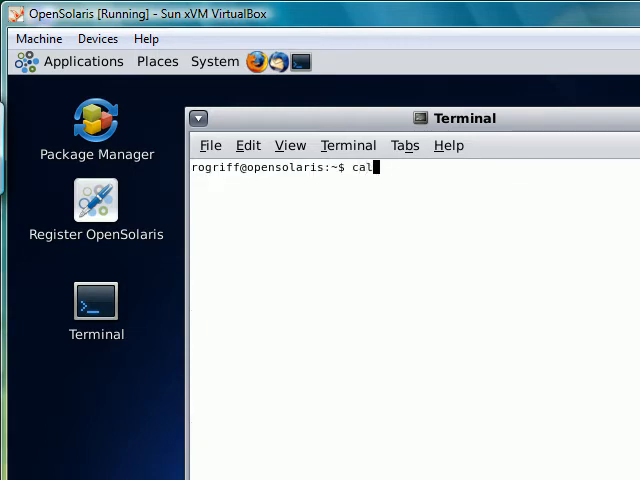
{"action": "type", "text": "9"}
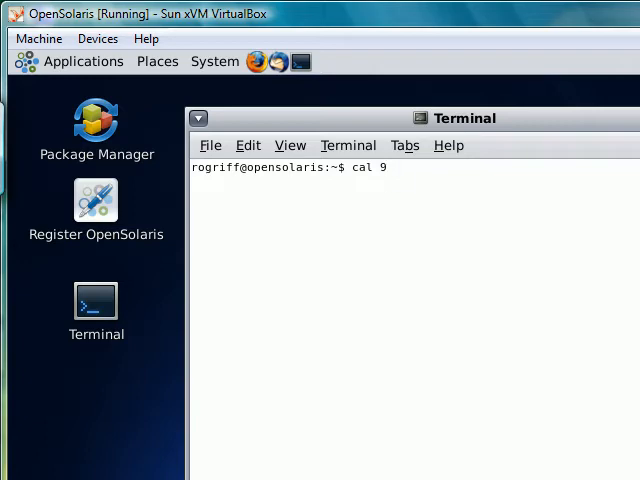
{"action": "type", "text": "2 2007"}
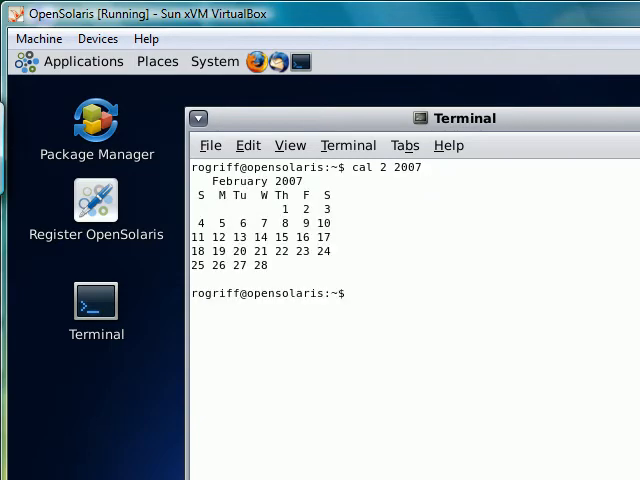
{"action": "type", "text": "cle"}
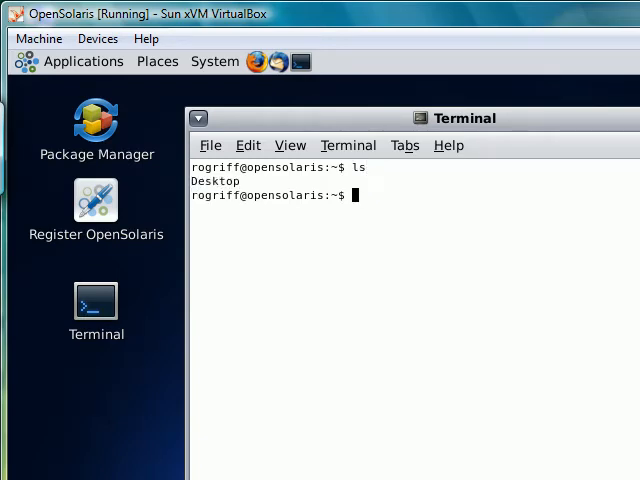
{"action": "type", "text": "pwd"}
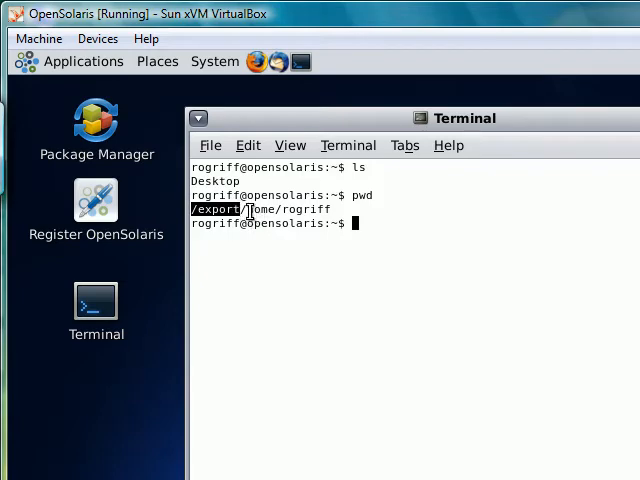
{"action": "double_click", "coordinate": [261, 209]}
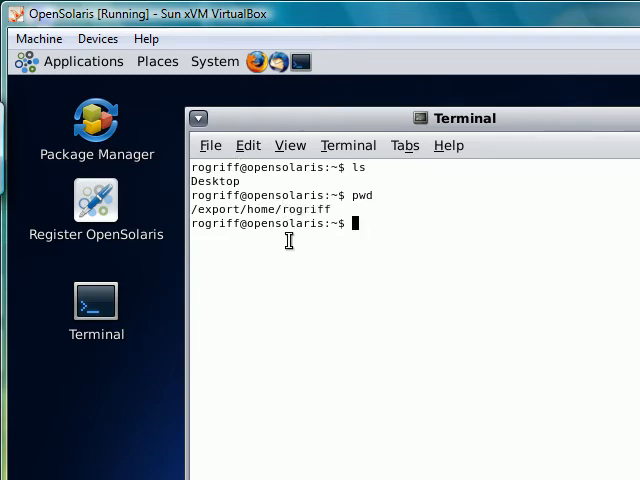
{"action": "left_click", "coordinate": [348, 145]}
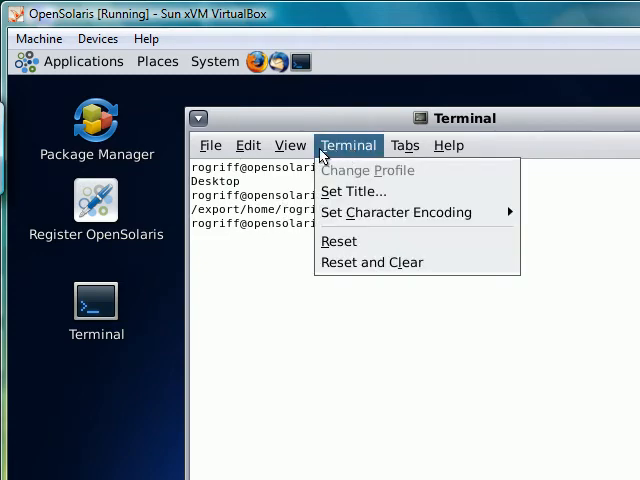
{"action": "left_click", "coordinate": [247, 145]}
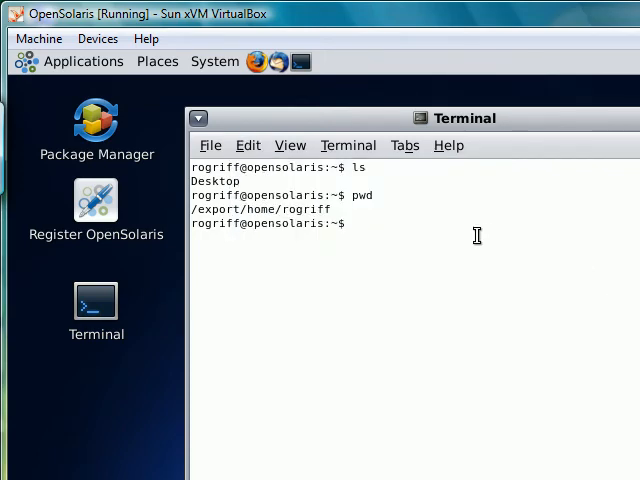
Run poweroff as the ordinary user, which fails with permission denied.
{"action": "type", "text": "p"}
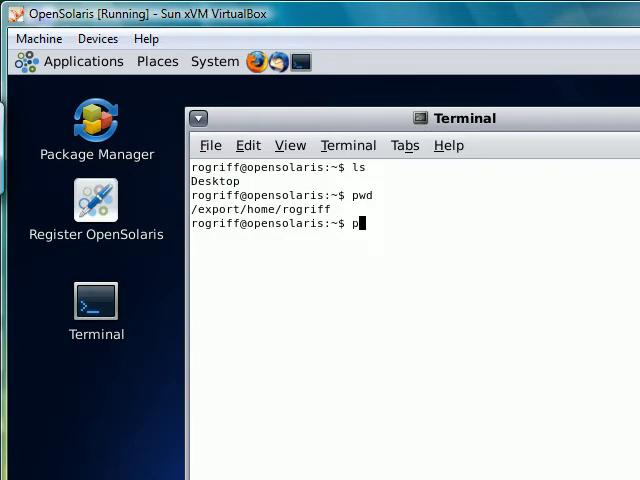
{"action": "key", "text": "BackSpace"}
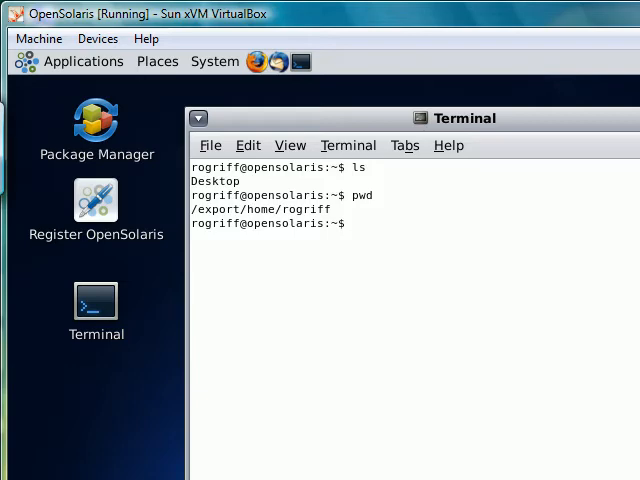
{"action": "type", "text": "r"}
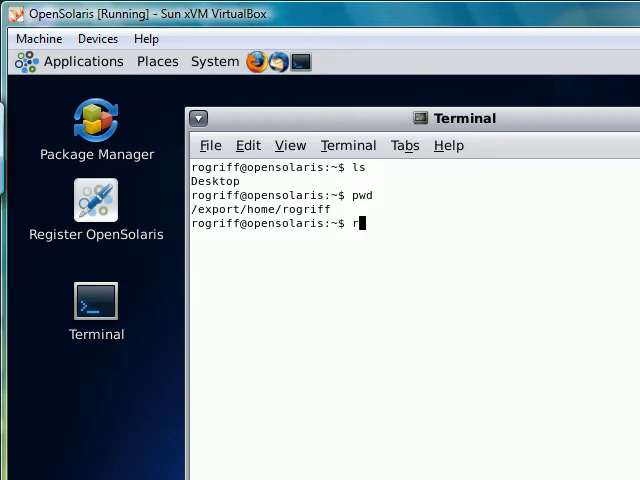
{"action": "type", "text": "oweroff"}
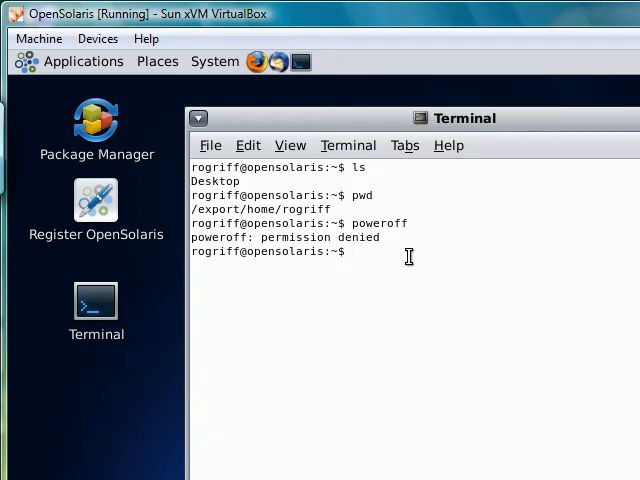
Become root with su - root and the root password.
{"action": "type", "text": "su"}
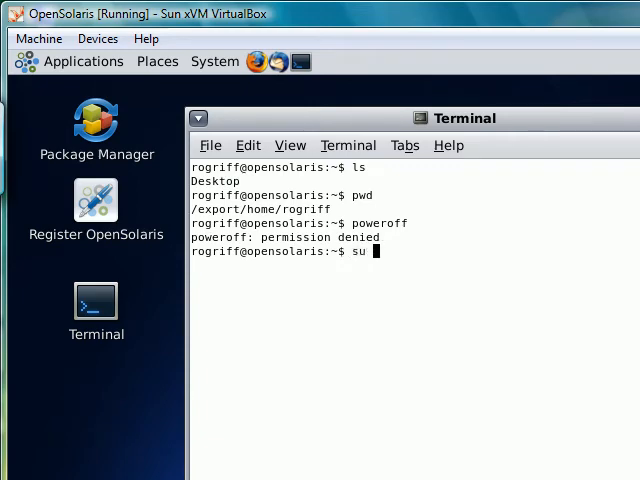
{"action": "type", "text": "-"}
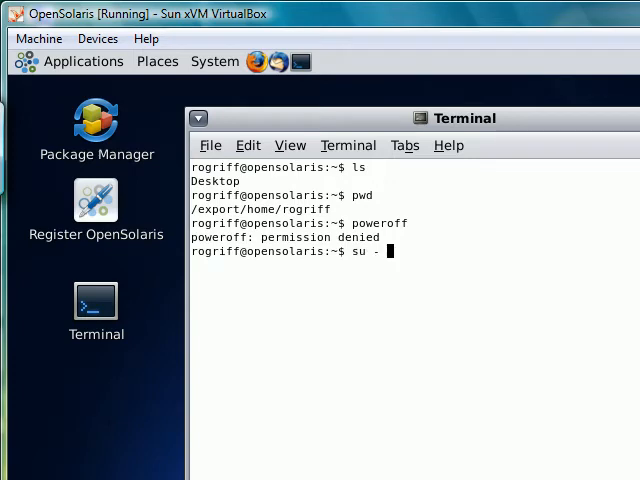
{"action": "type", "text": "root"}
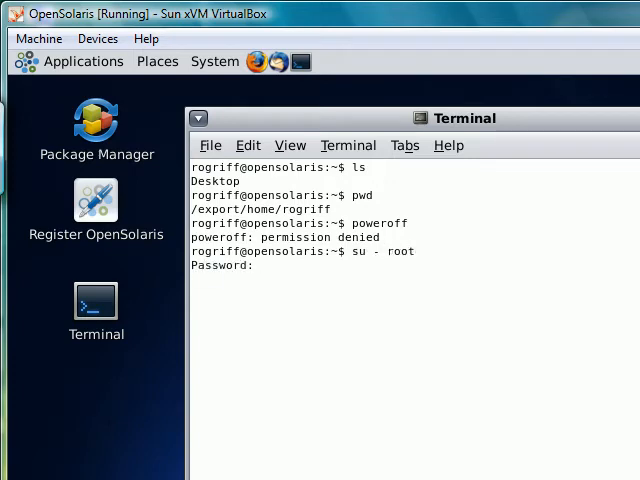
{"action": "key", "text": "Return"}
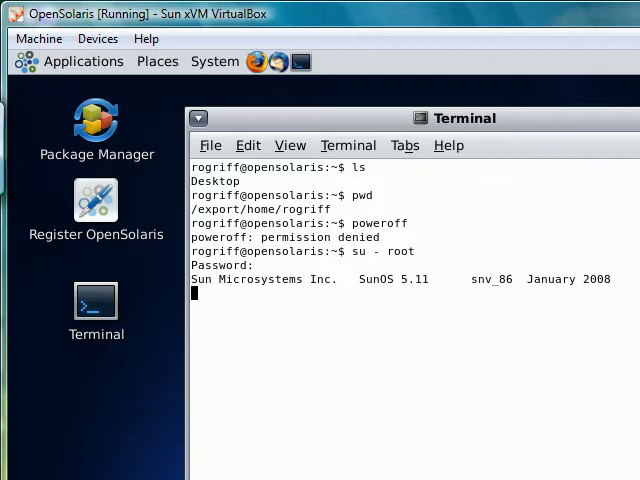
Run poweroff as root, which starts updating the boot archives.
{"action": "type", "text": "powe"}
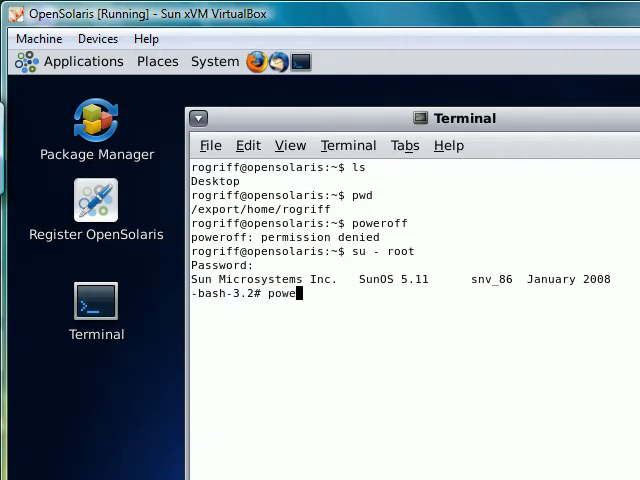
{"action": "type", "text": "roff"}
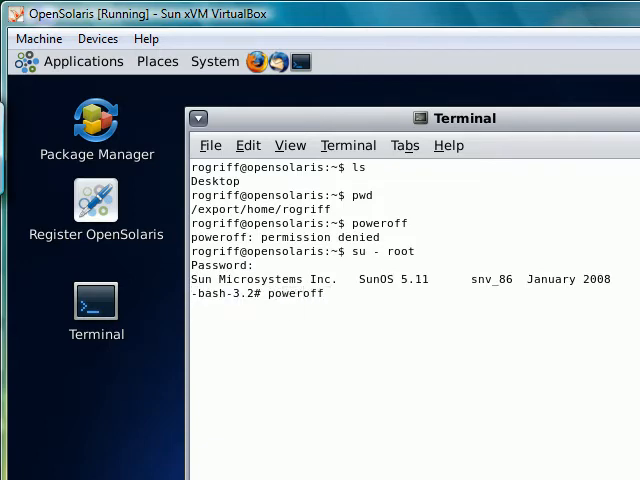
{"action": "mouse_move", "coordinate": [308, 313]}
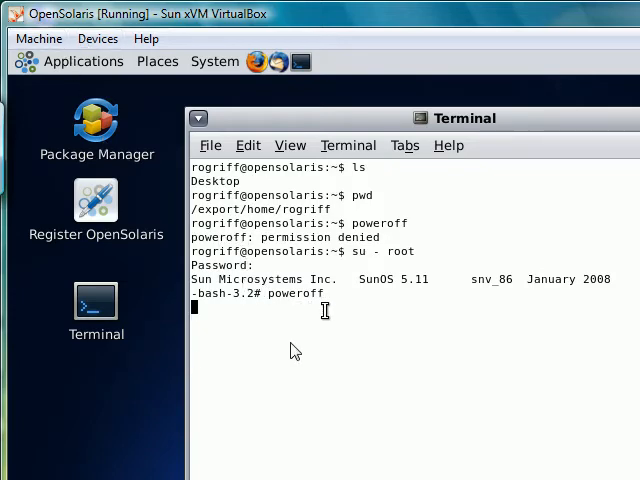
{"action": "mouse_move", "coordinate": [355, 315]}
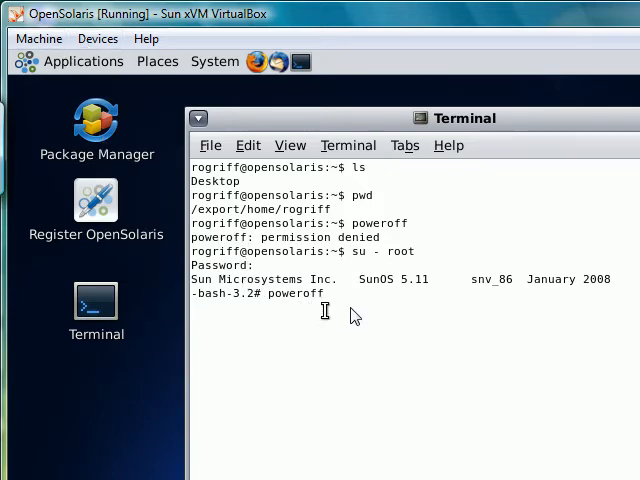
{"action": "mouse_move", "coordinate": [318, 338]}
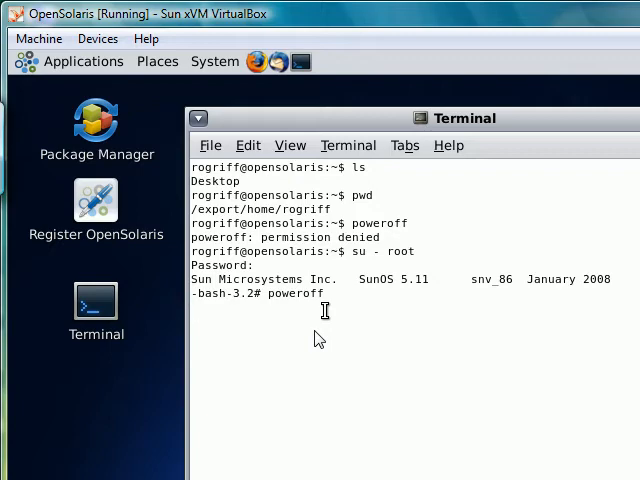
{"action": "key", "text": "Return"}
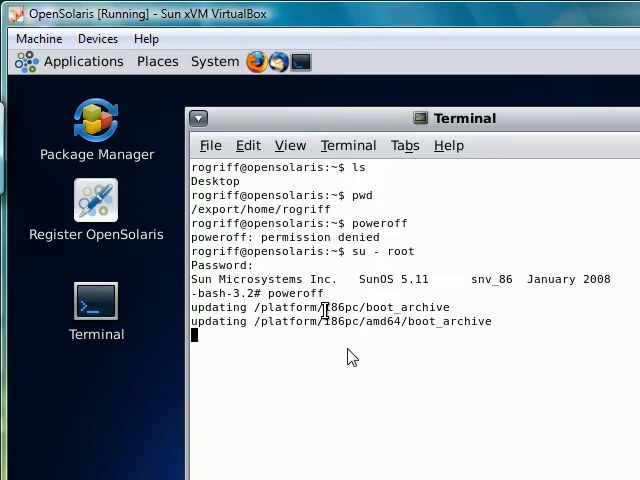
{"action": "mouse_move", "coordinate": [240, 28]}
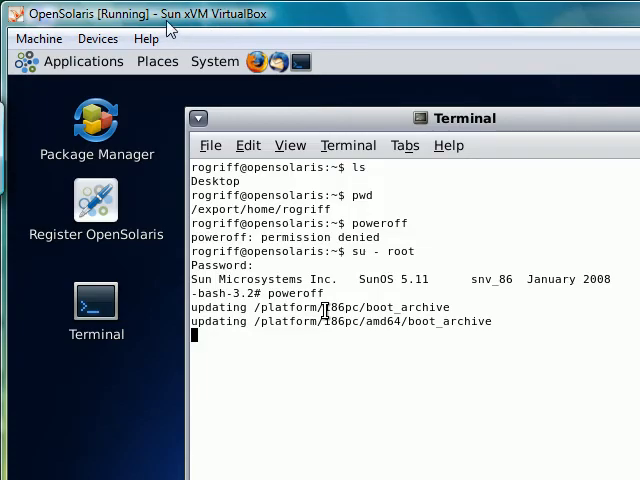
{"action": "mouse_move", "coordinate": [443, 390]}
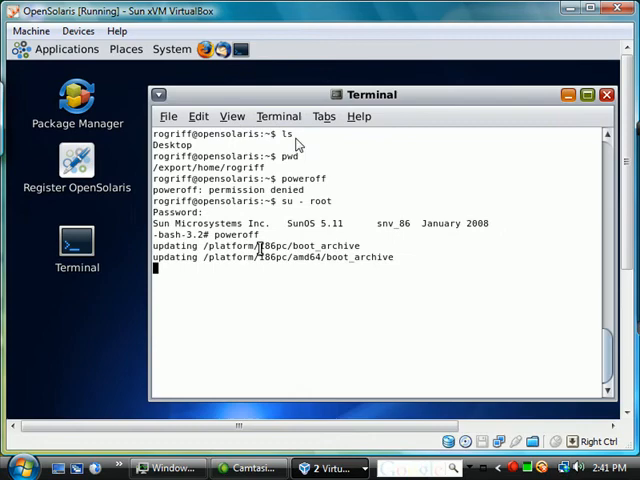
{"action": "mouse_move", "coordinate": [300, 308]}
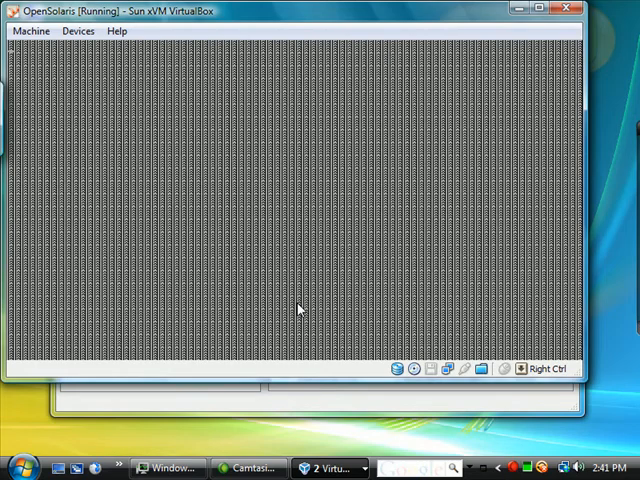
{"action": "mouse_move", "coordinate": [328, 295]}
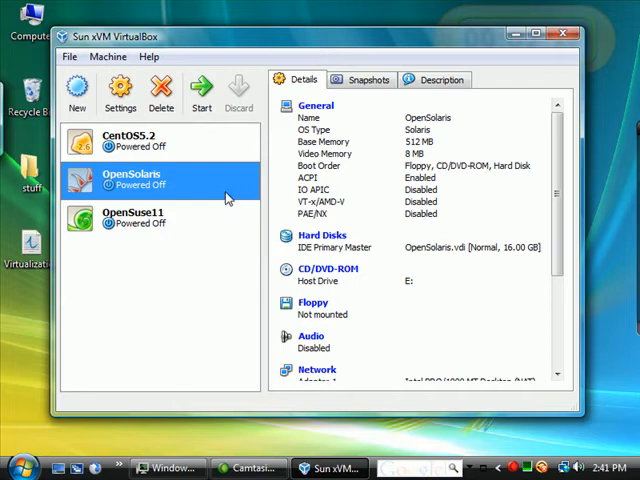
{"action": "mouse_move", "coordinate": [160, 185]}
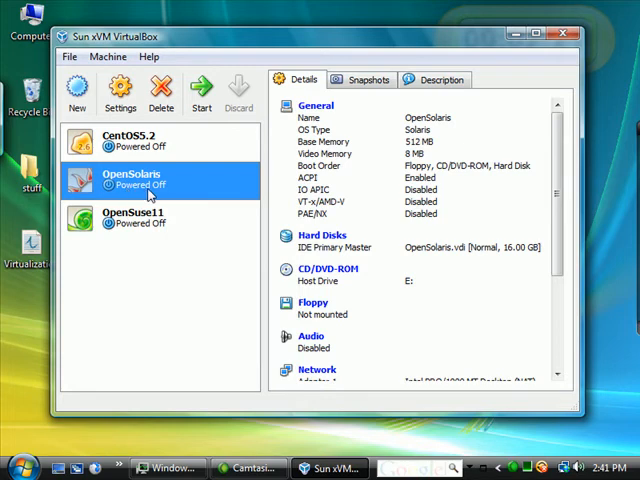
Select the powered-off OpenSolaris machine and start it, booting to the SunOS 5.11 banner.
{"action": "right_click", "coordinate": [130, 180]}
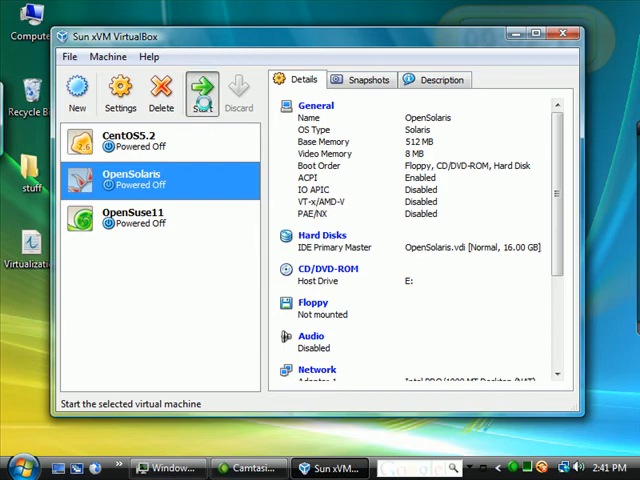
{"action": "left_click", "coordinate": [205, 85]}
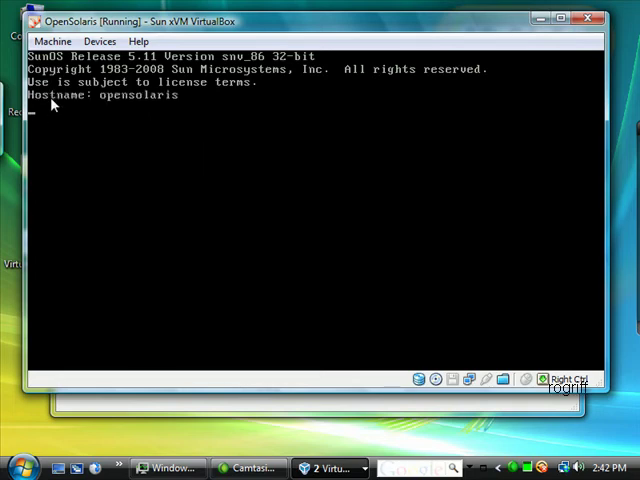
{"action": "mouse_move", "coordinate": [177, 118]}
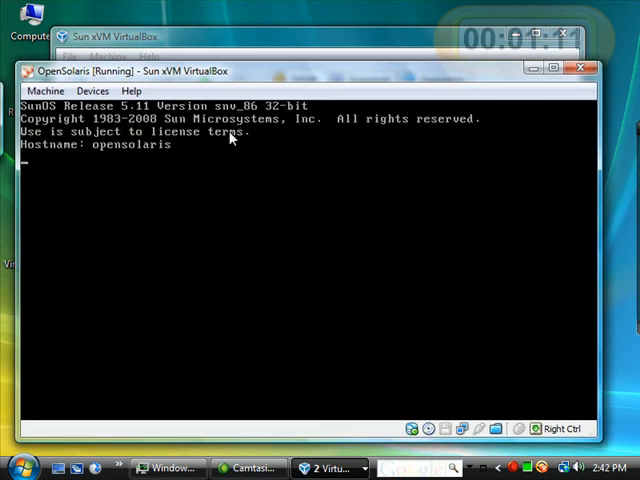
{"action": "mouse_move", "coordinate": [199, 196]}
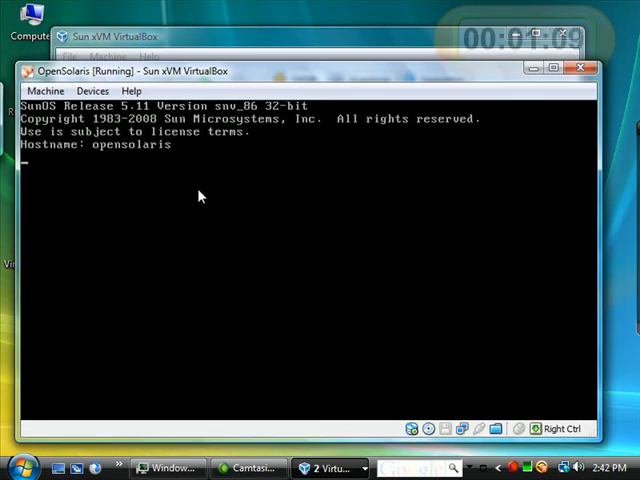